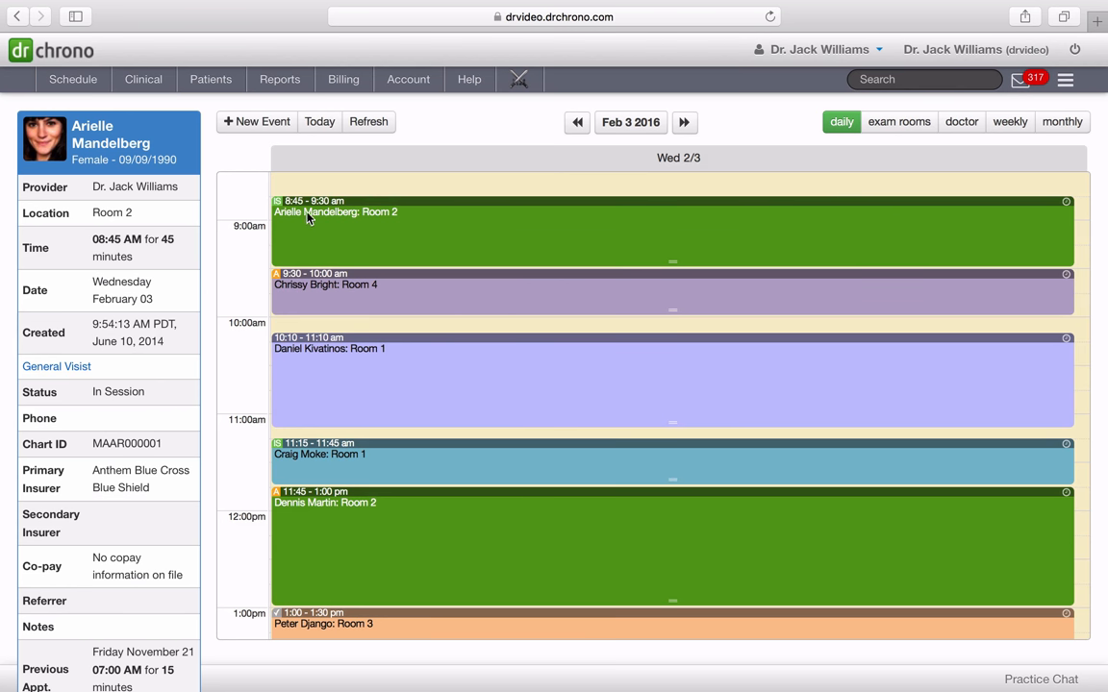
{"action": "mouse_move", "coordinate": [466, 238]}
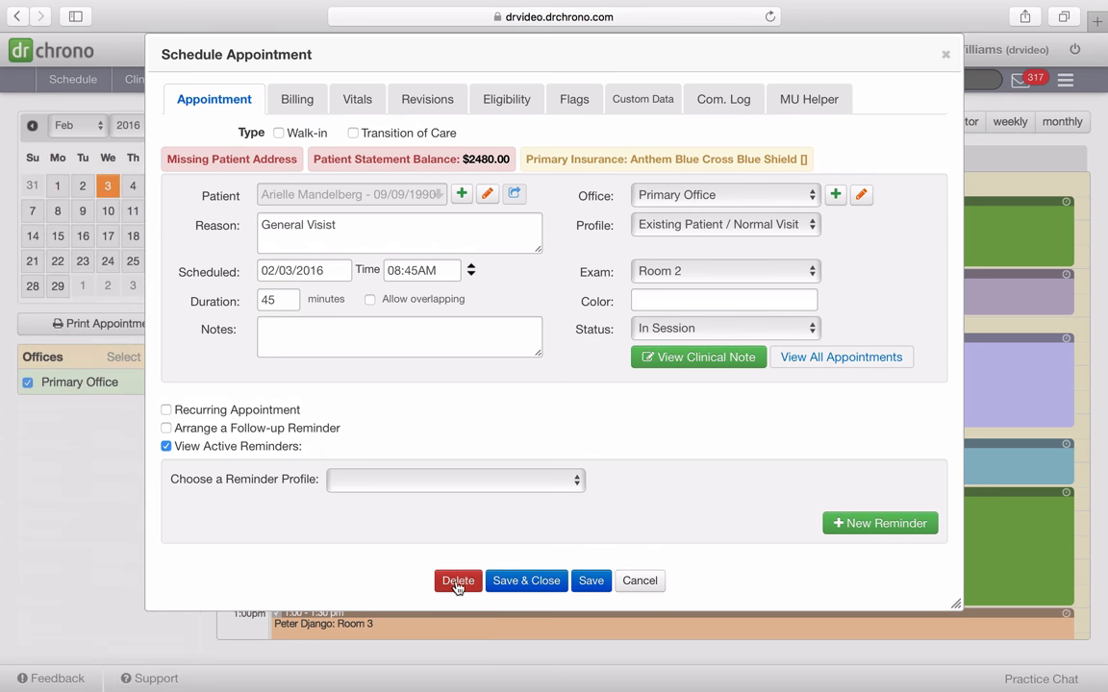
{"action": "left_click", "coordinate": [458, 581]}
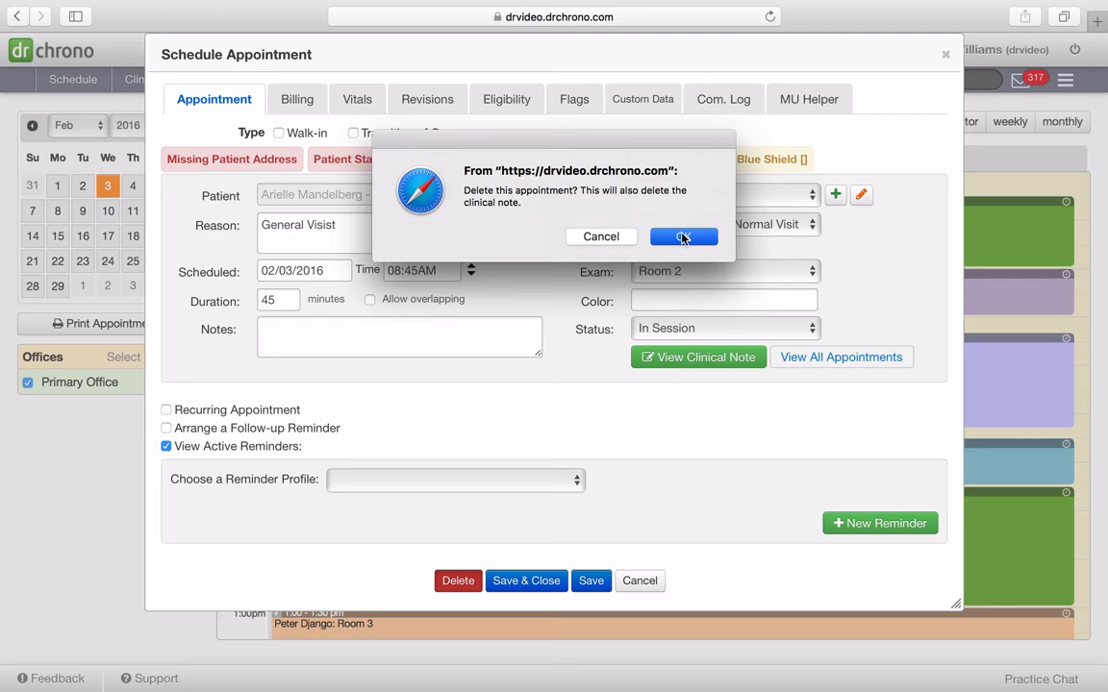
{"action": "left_click", "coordinate": [685, 237]}
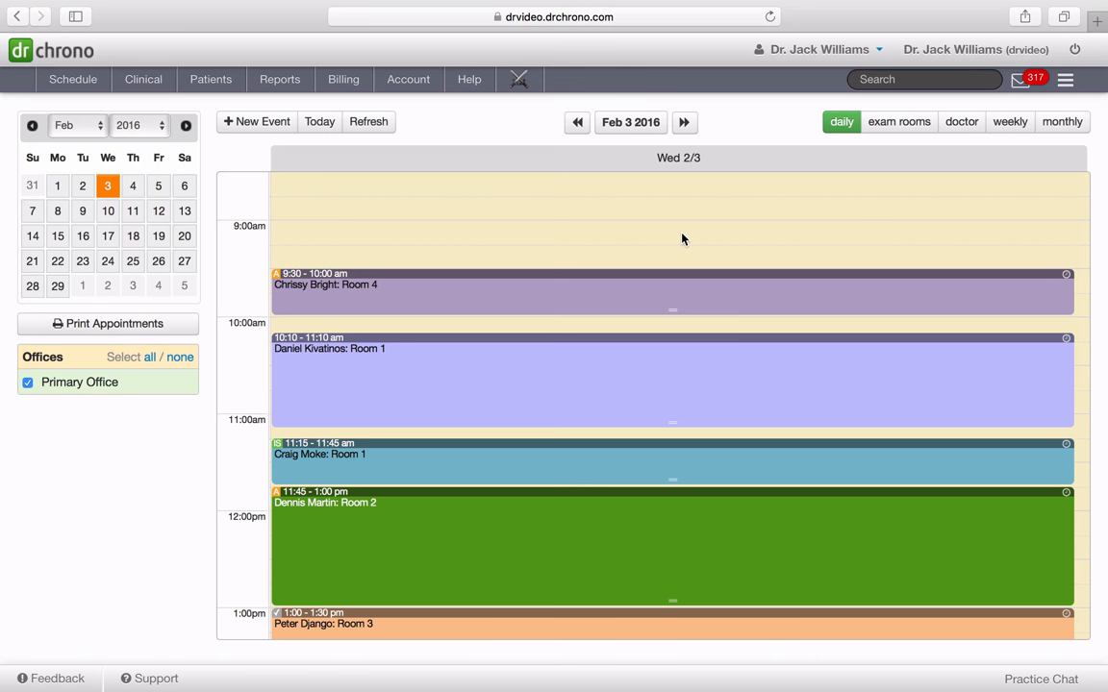
Bring up the deleted appointments list via Schedule > Appointment Recovery
{"action": "left_click", "coordinate": [73, 79]}
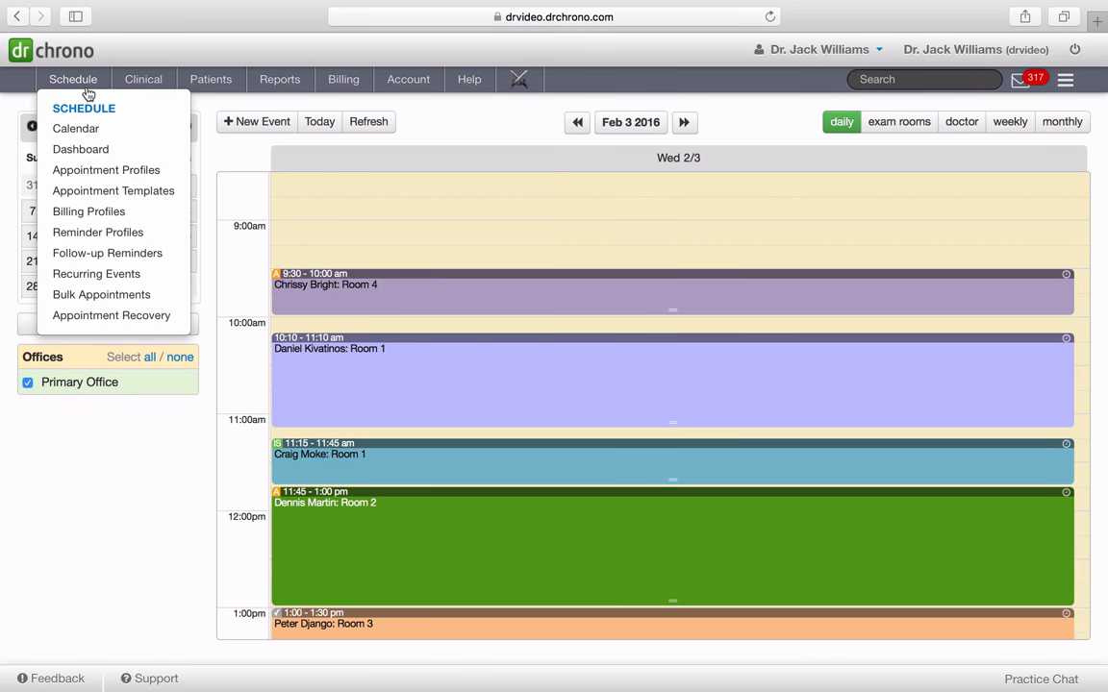
{"action": "mouse_move", "coordinate": [80, 279]}
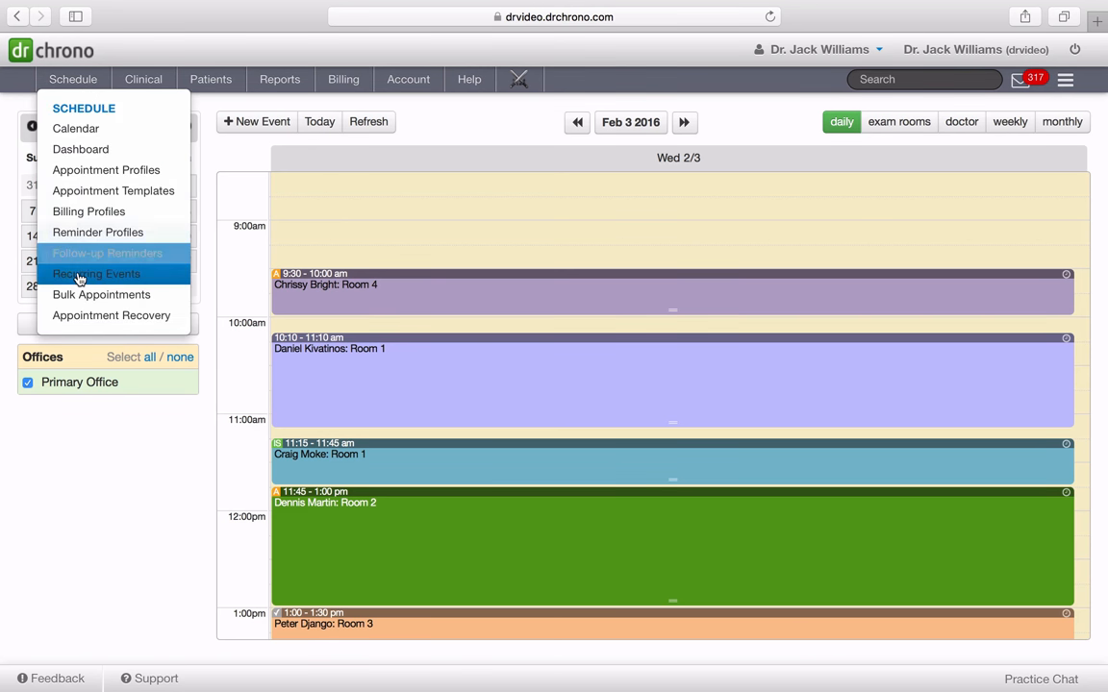
{"action": "mouse_move", "coordinate": [112, 315]}
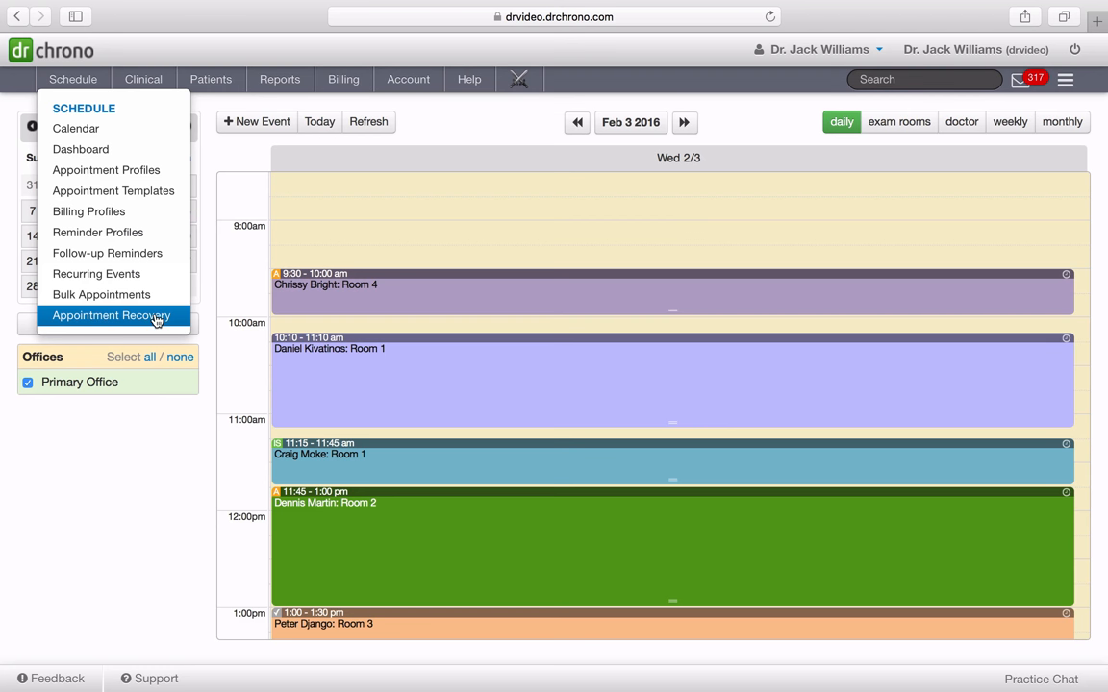
{"action": "left_click", "coordinate": [111, 315]}
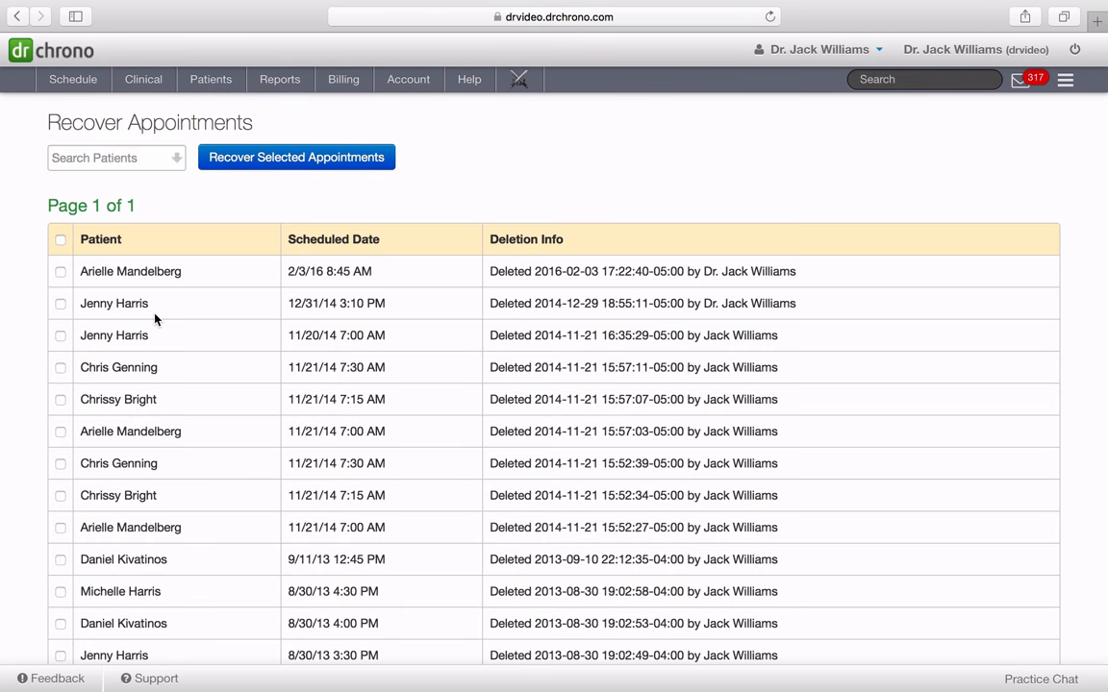
{"action": "scroll", "scroll_direction": "down", "scroll_amount": 3}
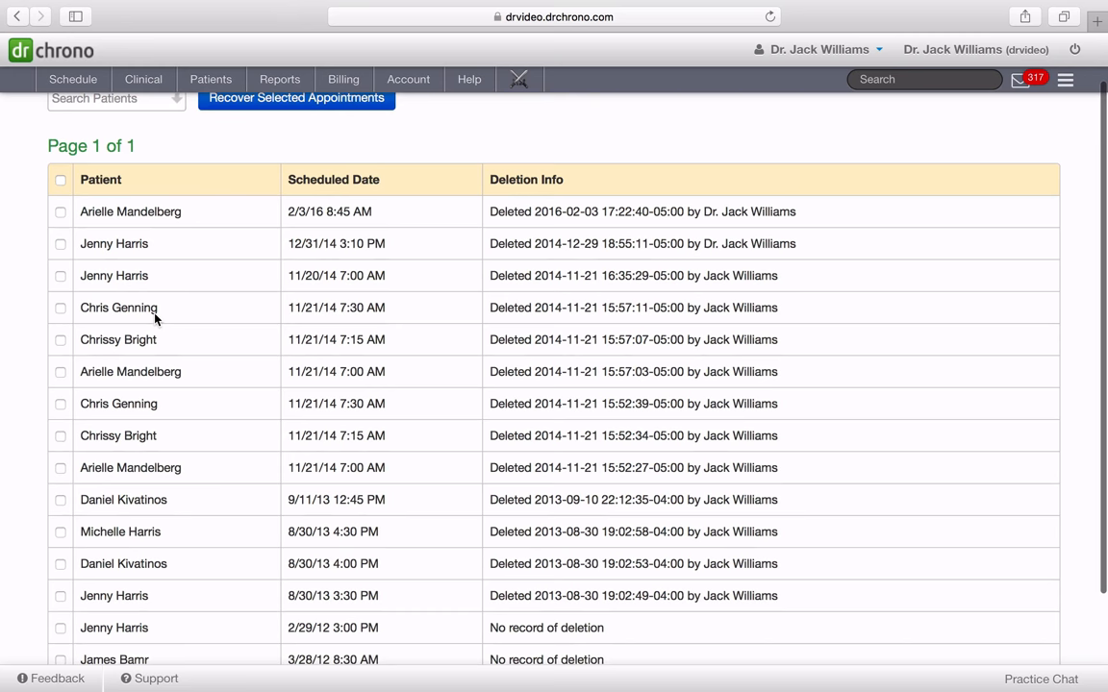
{"action": "scroll", "scroll_direction": "up", "scroll_amount": 3}
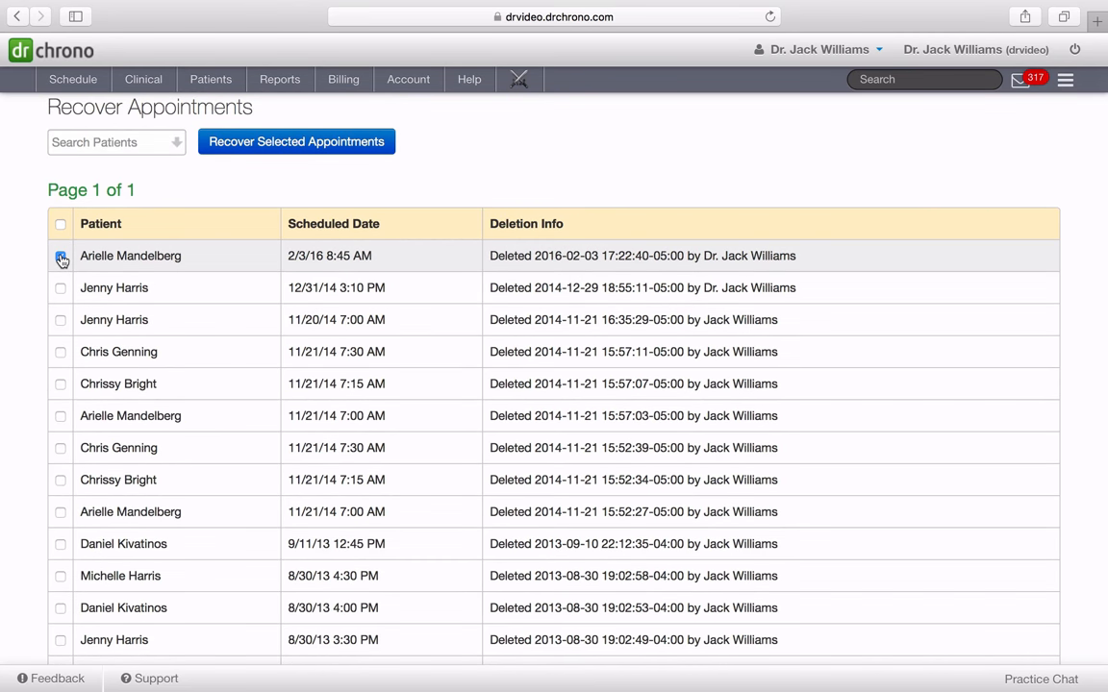
{"action": "left_click", "coordinate": [62, 254]}
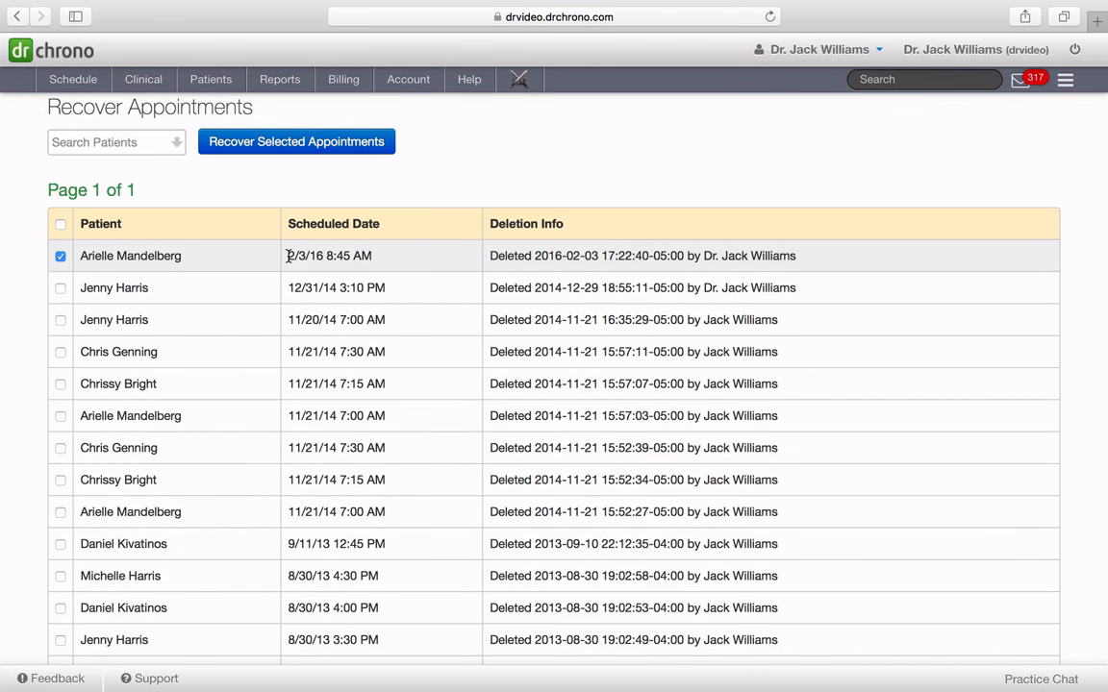
{"action": "left_click", "coordinate": [296, 142]}
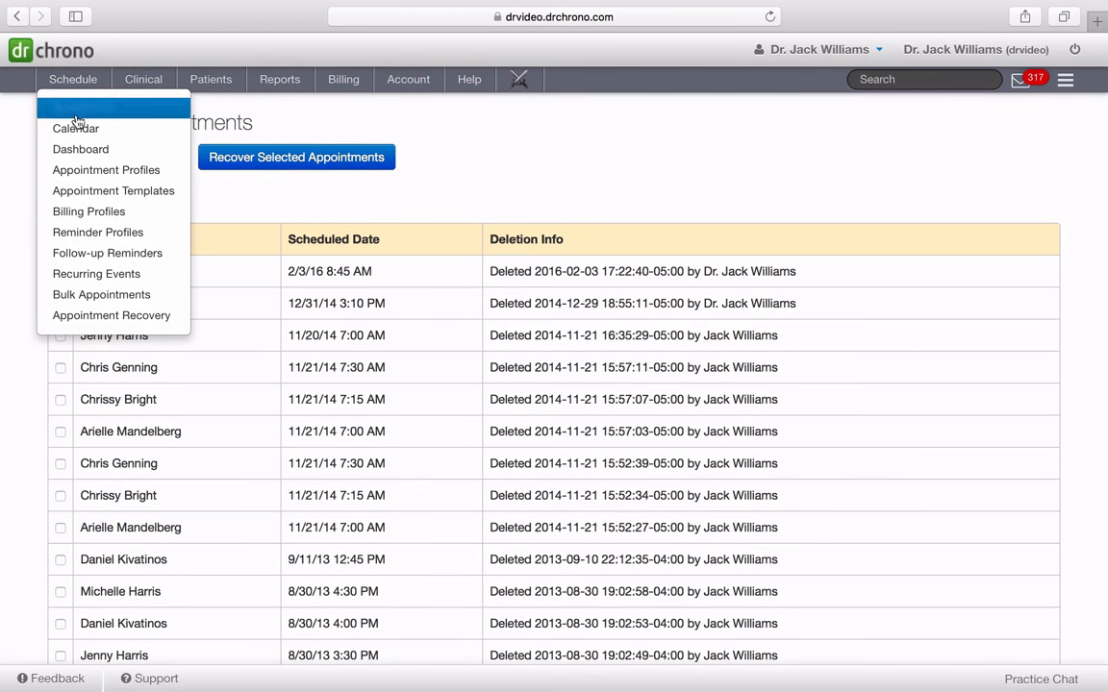
{"action": "left_click", "coordinate": [75, 127]}
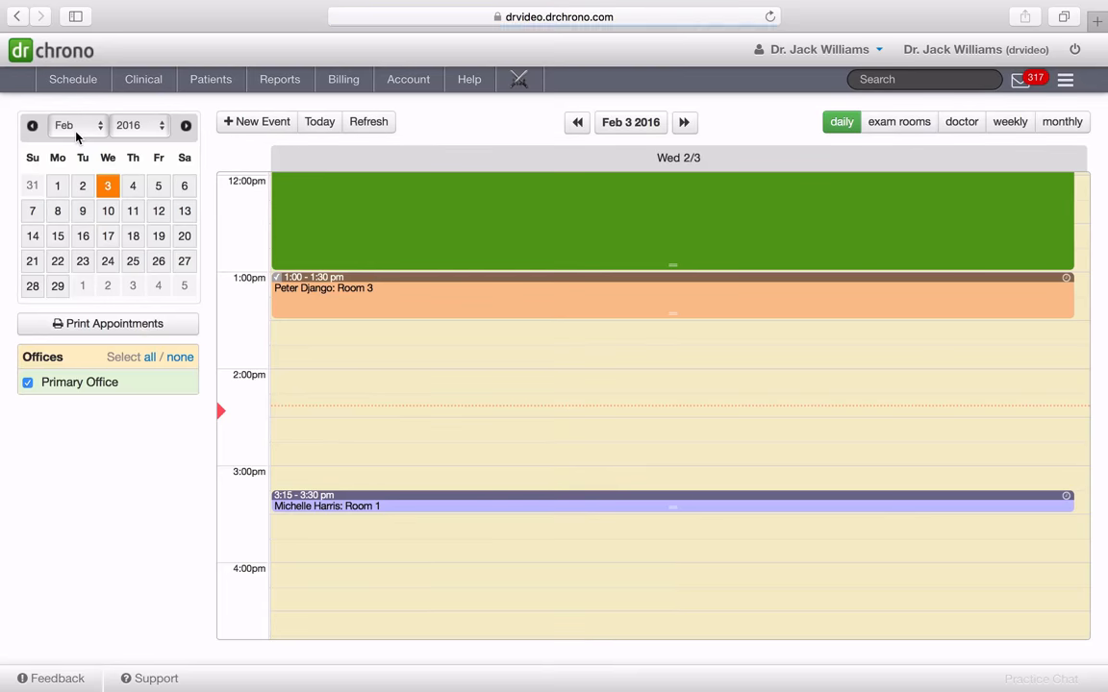